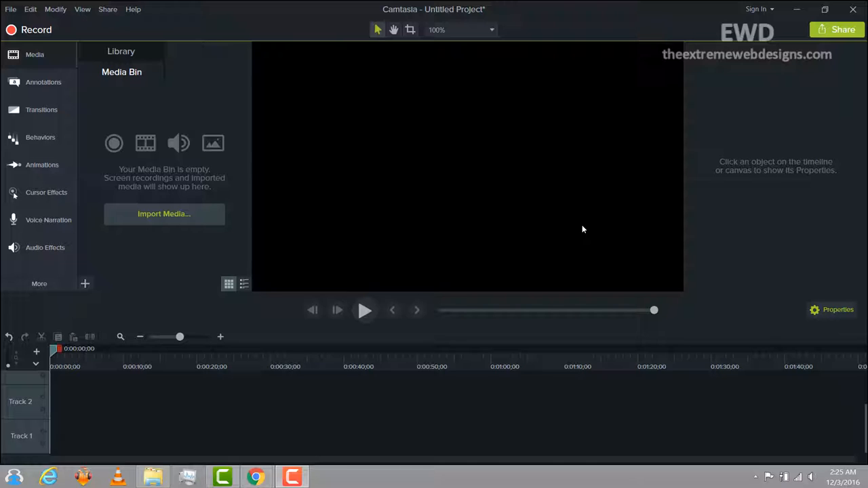
mouse_move(539, 227)
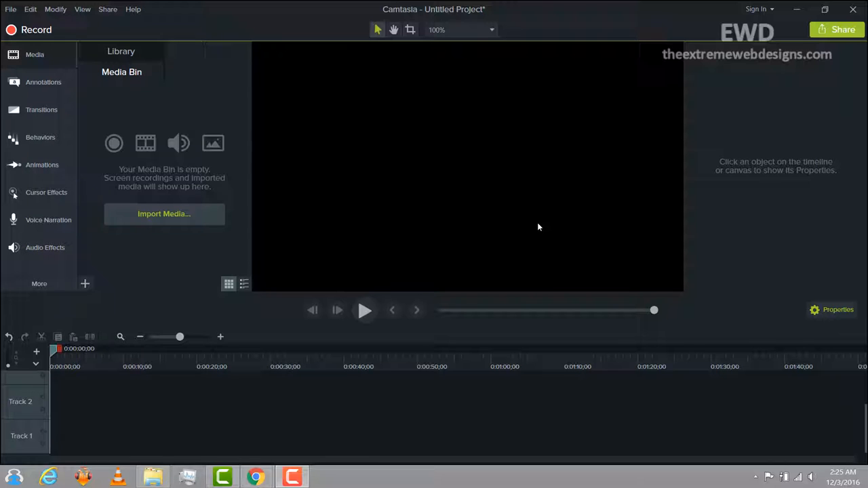
mouse_move(534, 227)
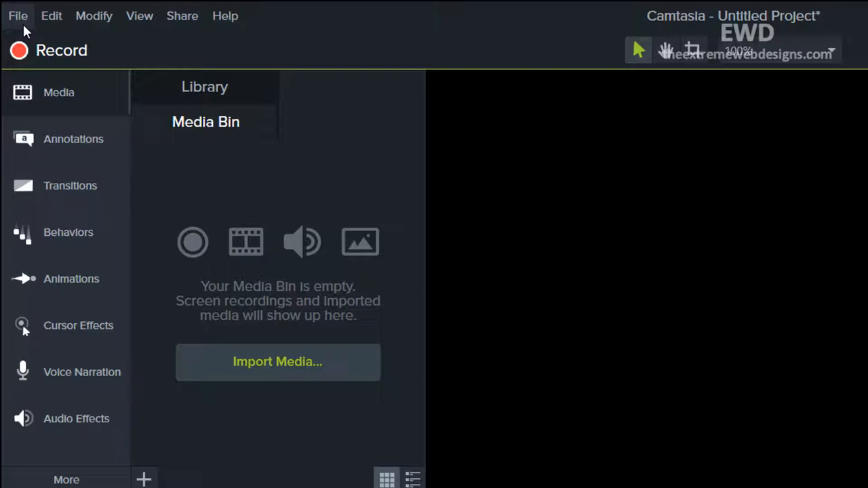
Step: Import sample.trec from Documents\Camtasia Studio into the media bin via File > Import > Media
click(18, 16)
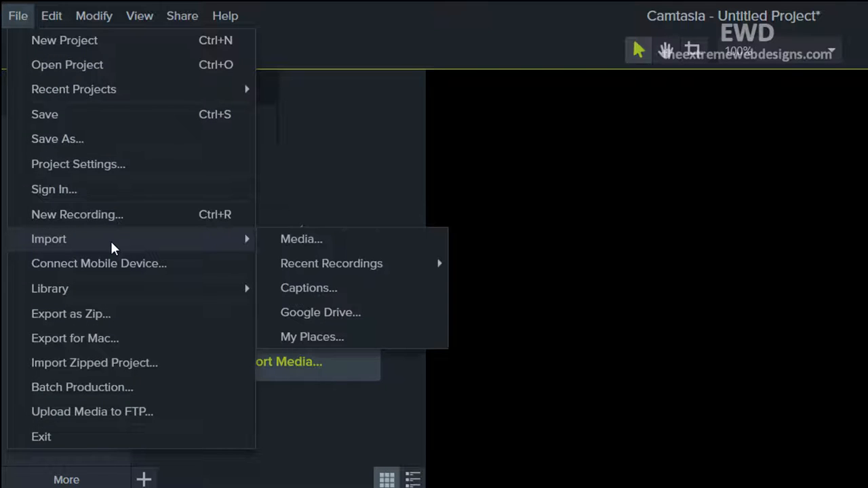
click(302, 239)
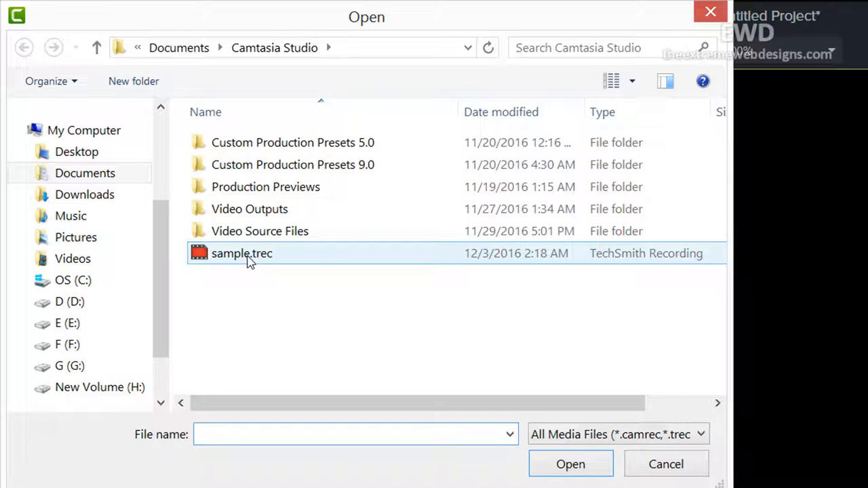
click(241, 253)
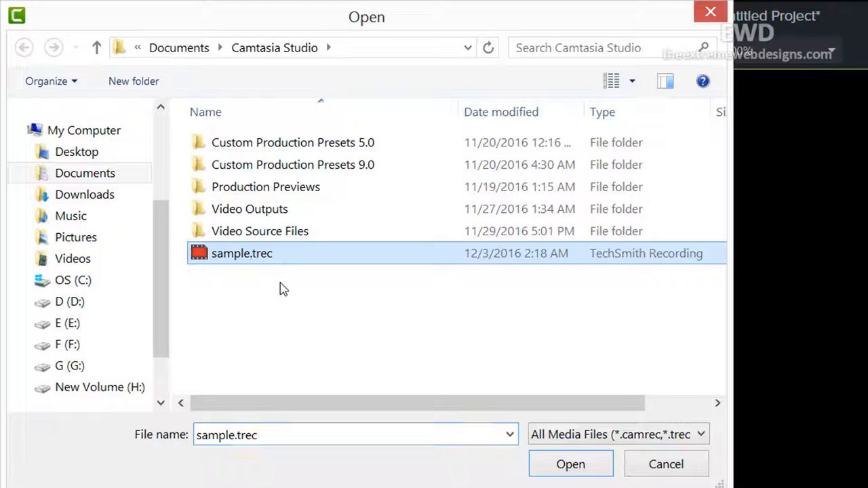
mouse_move(571, 464)
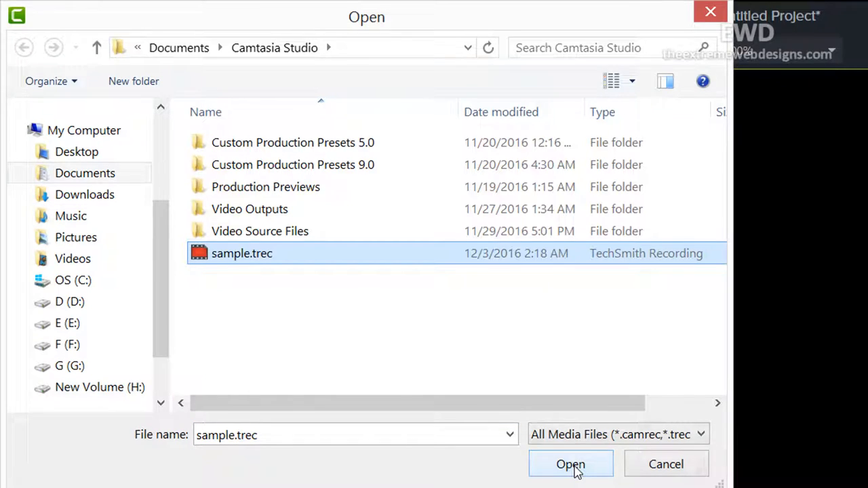
click(571, 464)
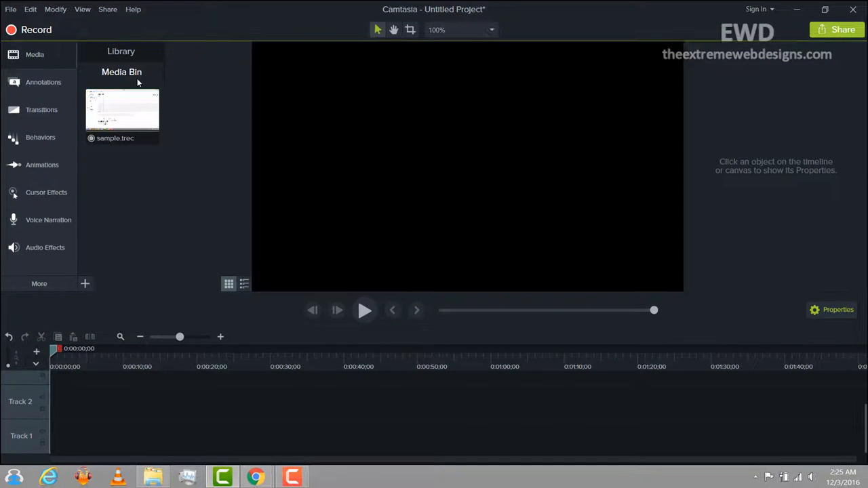
mouse_move(135, 109)
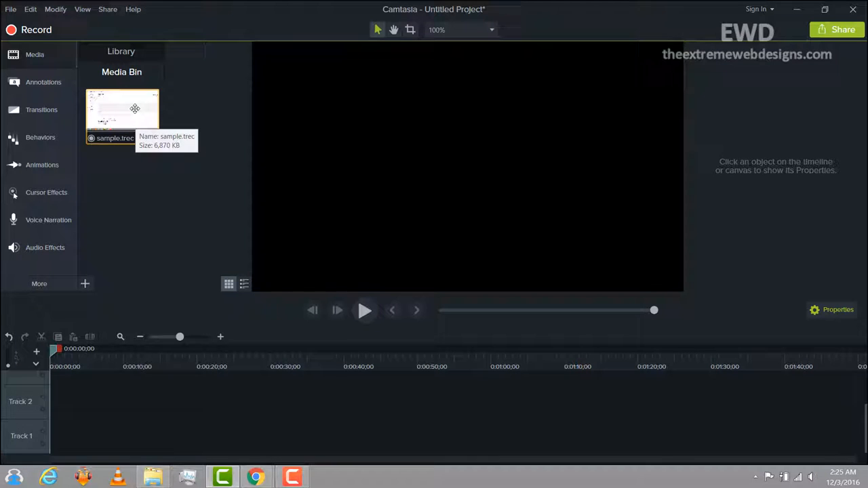
Step: Add sample.trec to the timeline at the playhead, placing screen and audio clips on Tracks 1–2
right_click(122, 112)
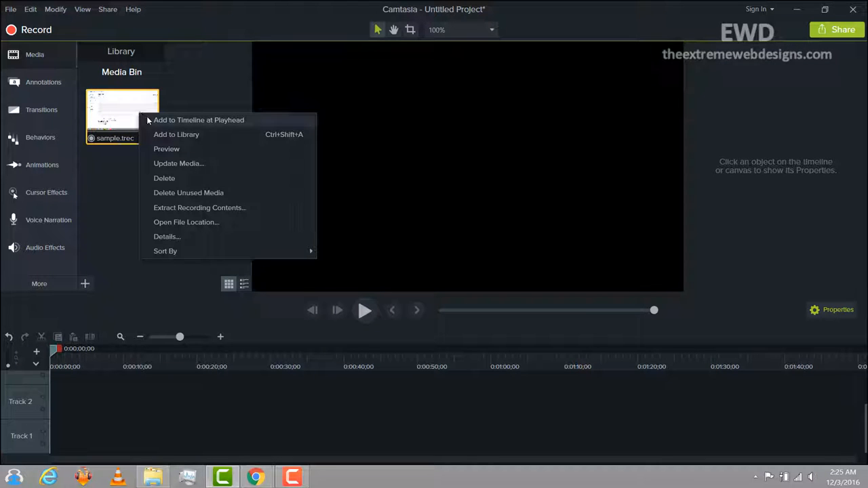
mouse_move(173, 125)
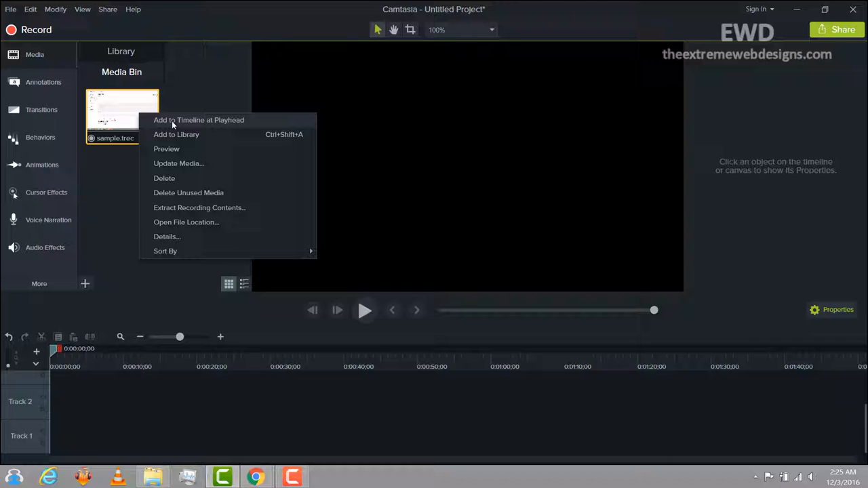
click(198, 120)
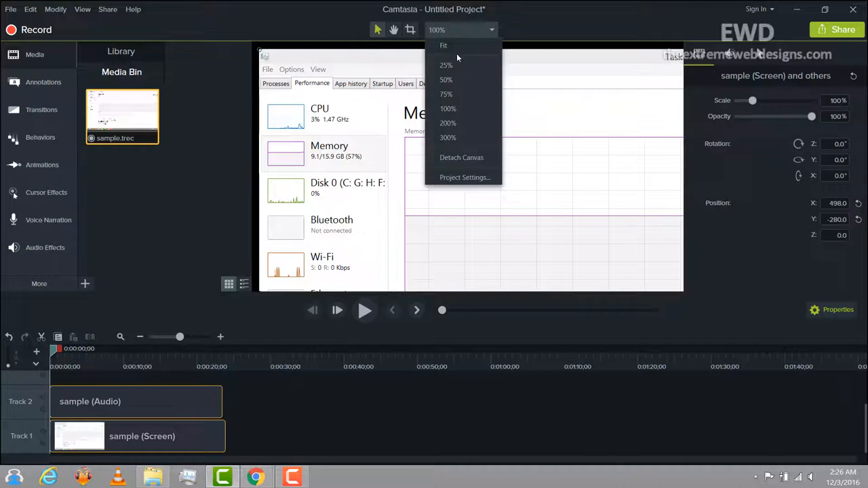
click(446, 94)
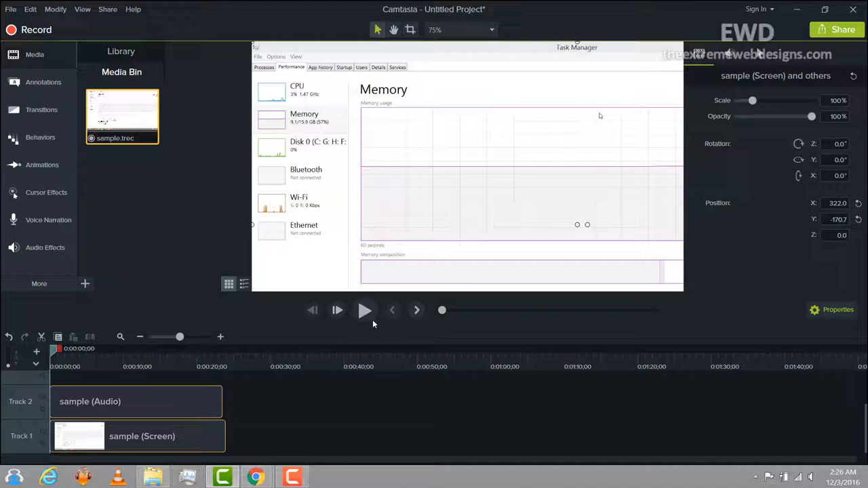
click(364, 310)
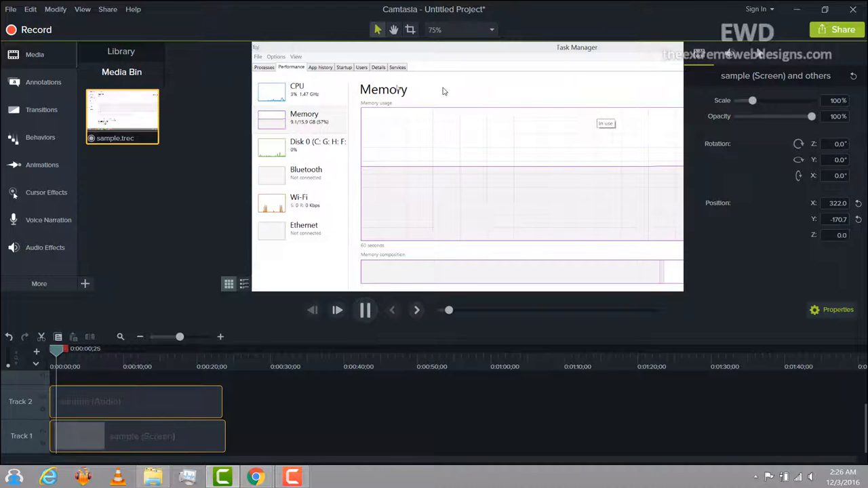
click(320, 67)
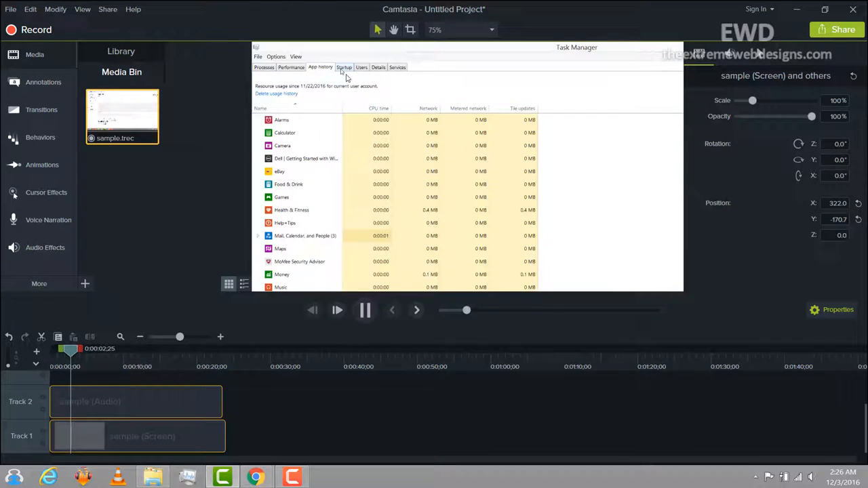
click(344, 67)
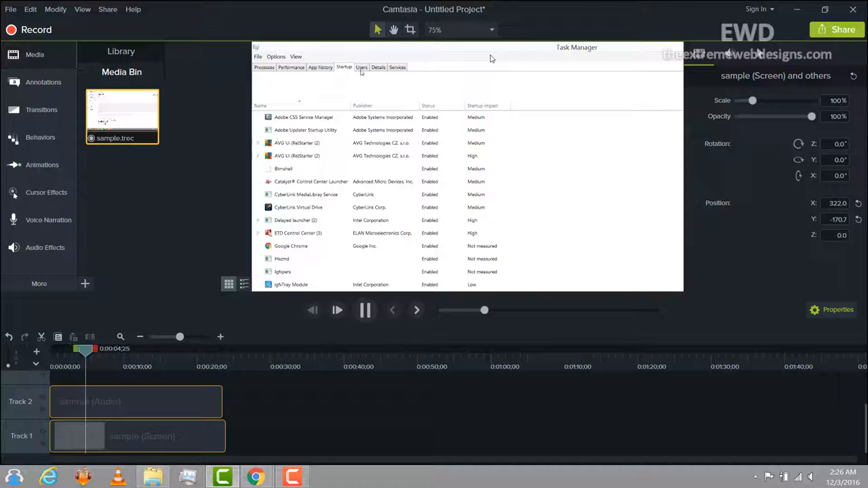
click(291, 67)
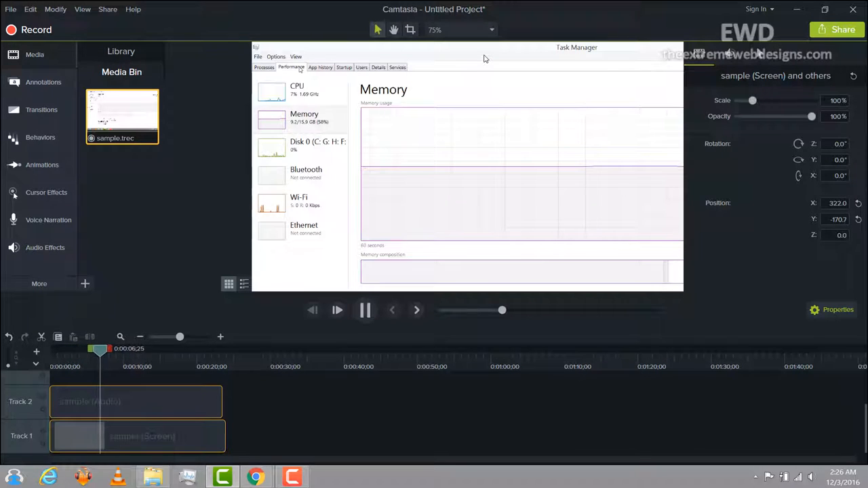
click(276, 57)
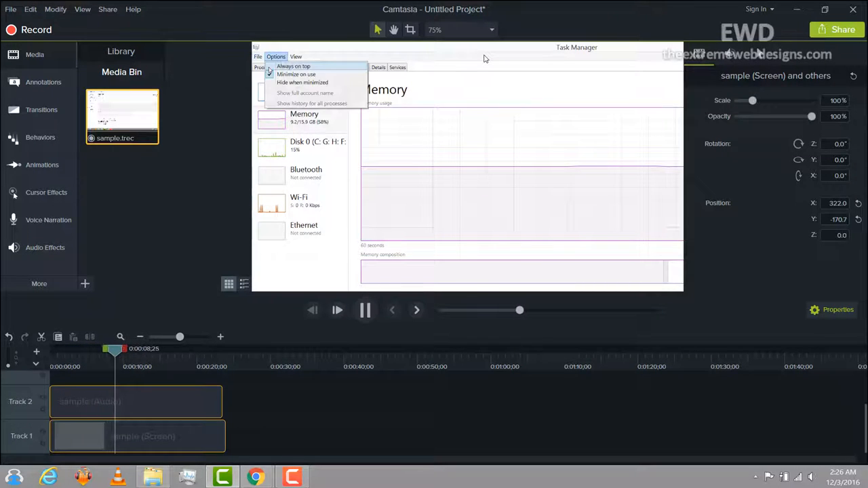
click(257, 56)
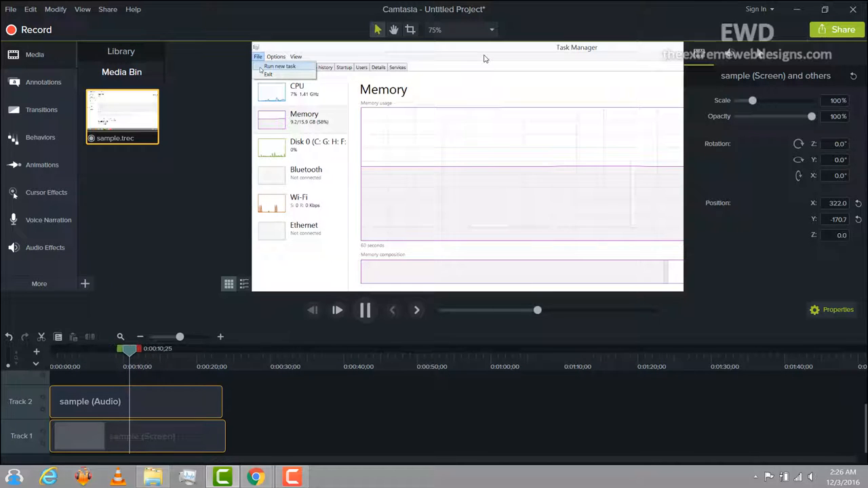
click(276, 57)
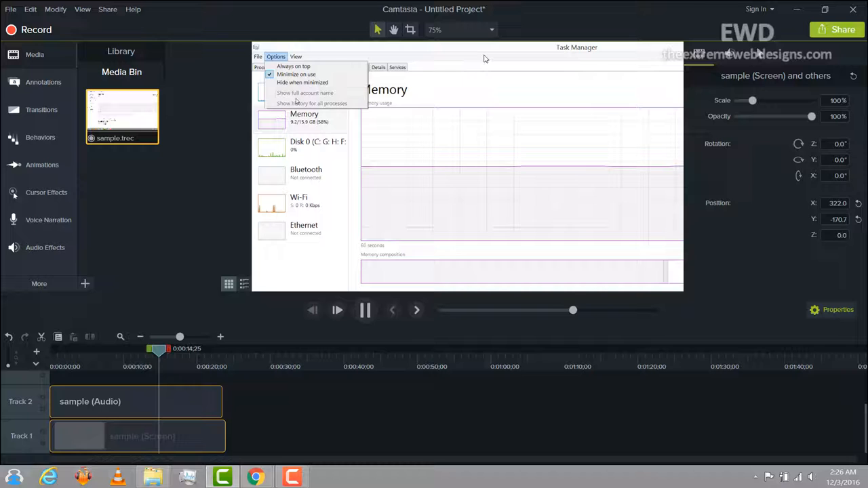
click(296, 56)
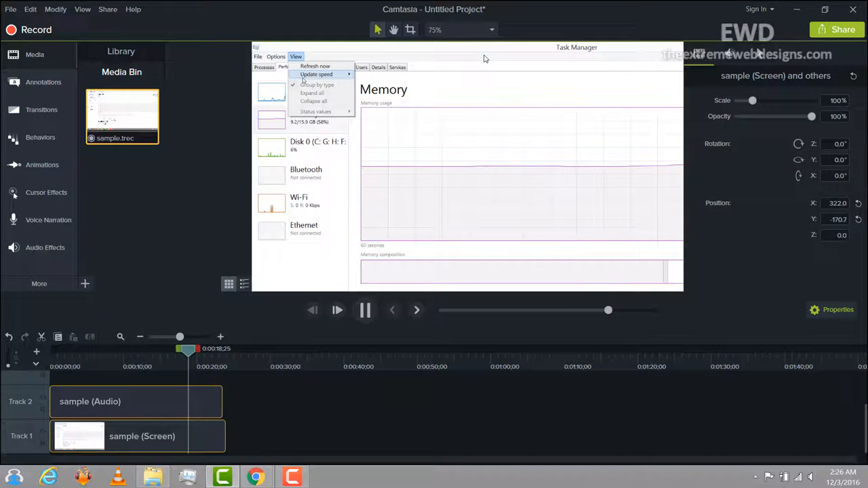
click(316, 74)
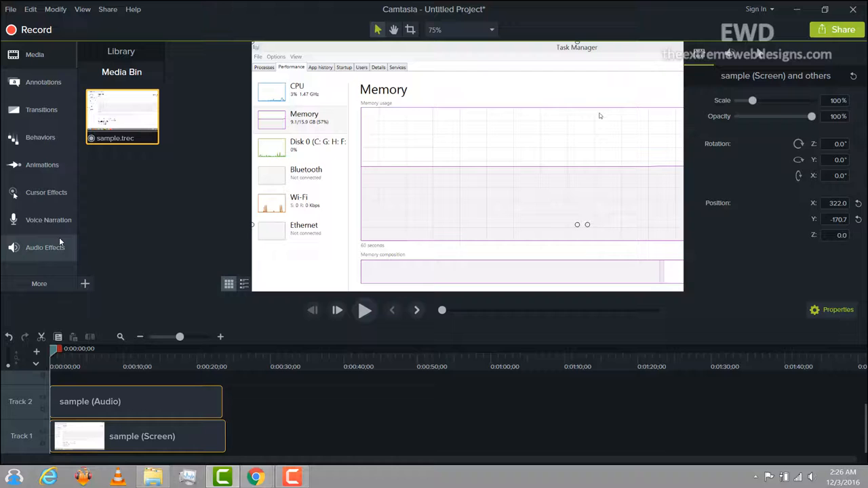
mouse_move(46, 193)
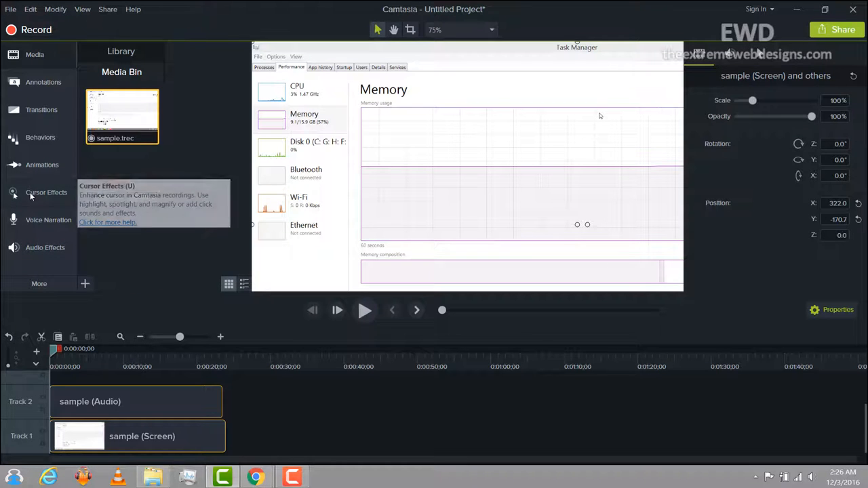
Step: Drag the Cursor Magnify effect from Cursor Effects onto the sample (Screen) clip on Track 1
click(47, 193)
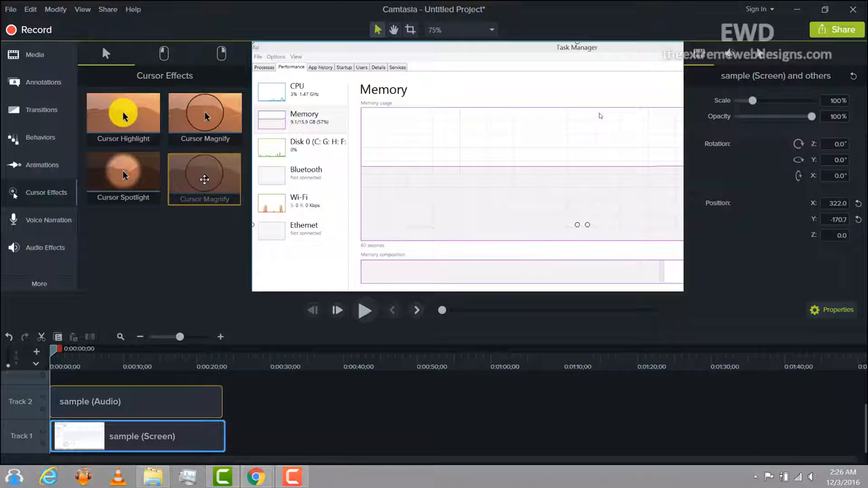
drag(204, 178, 149, 370)
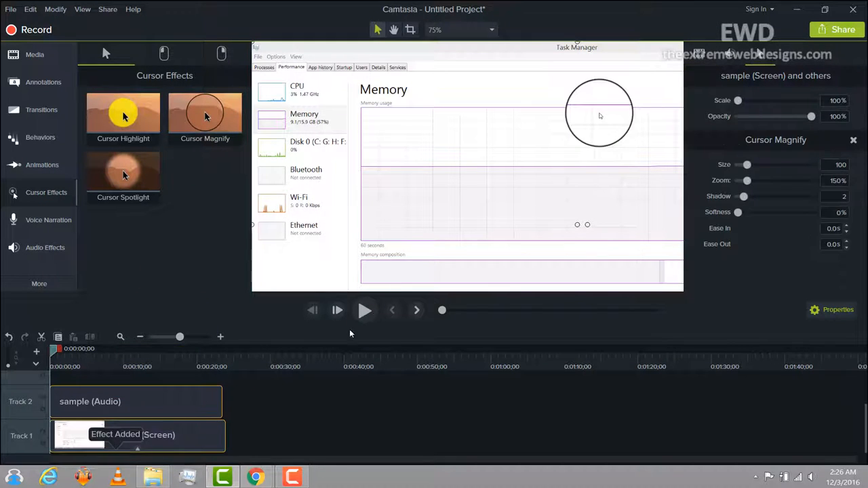
mouse_move(584, 115)
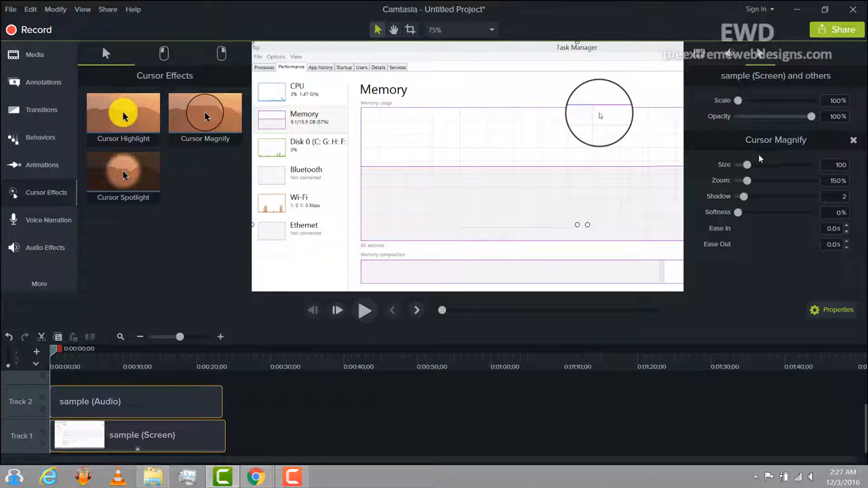
mouse_move(793, 156)
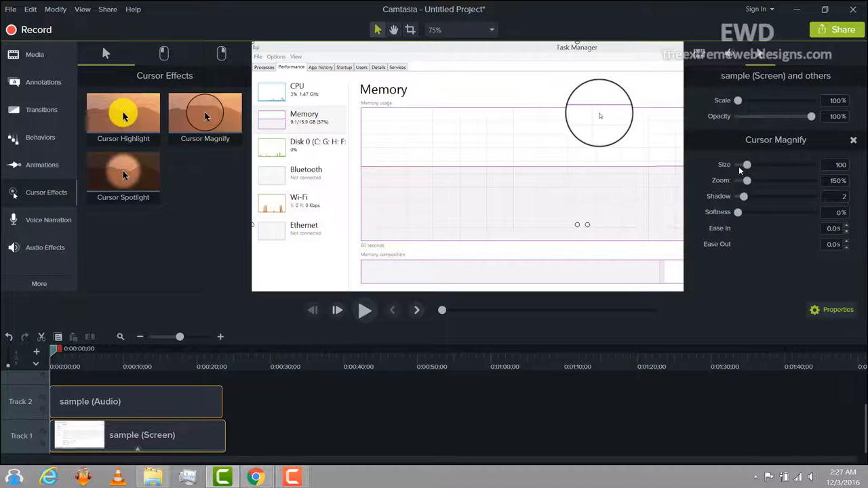
drag(747, 165, 749, 164)
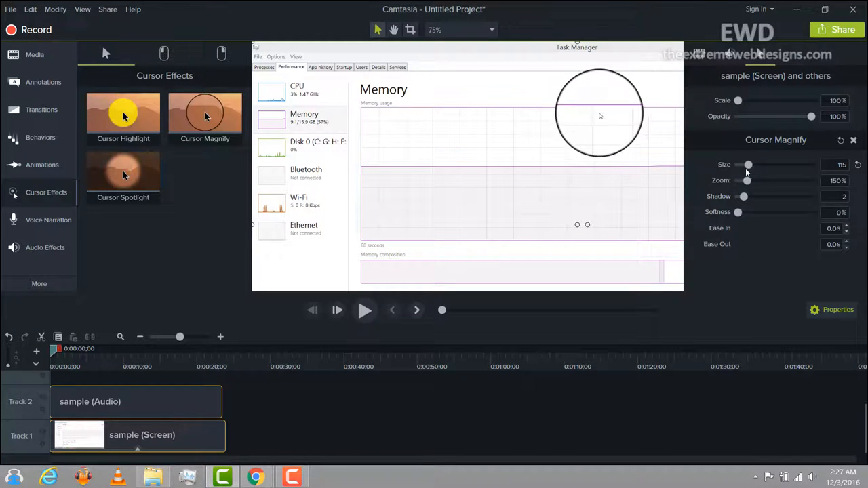
drag(748, 164, 739, 164)
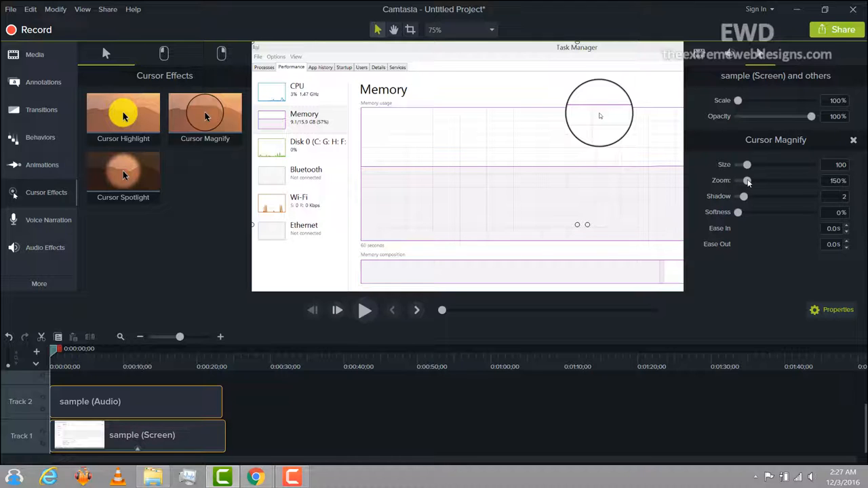
drag(747, 181, 740, 181)
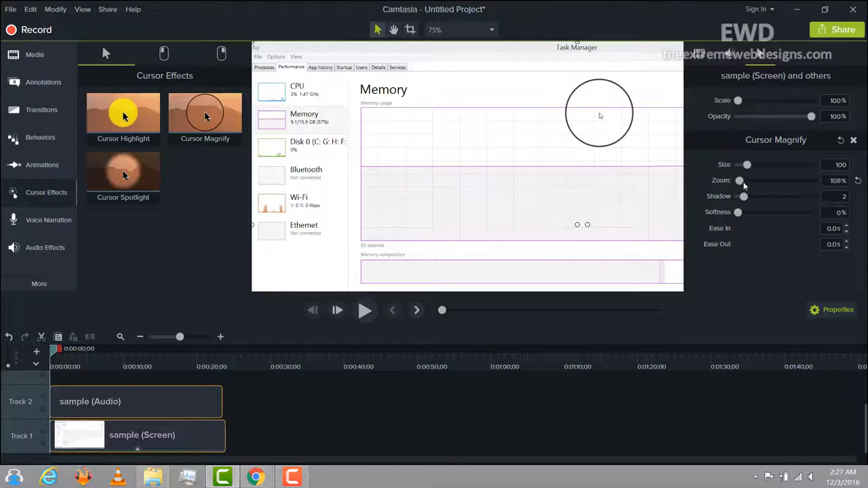
drag(746, 180, 759, 180)
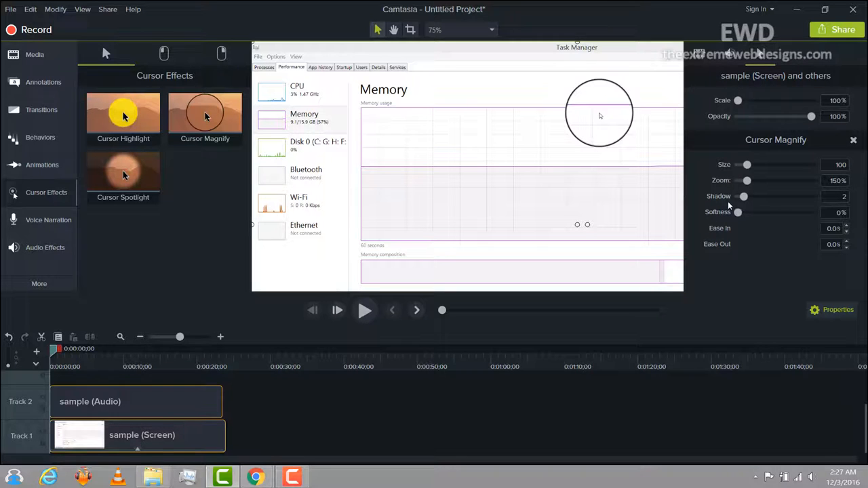
mouse_move(452, 333)
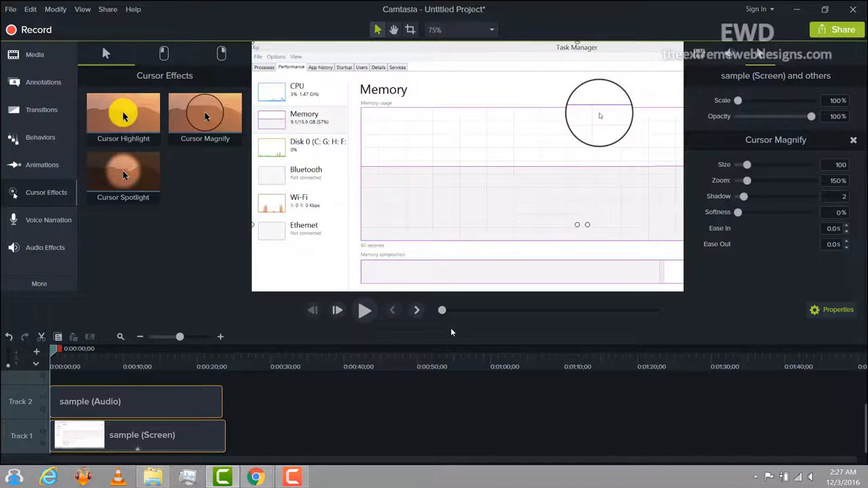
mouse_move(496, 177)
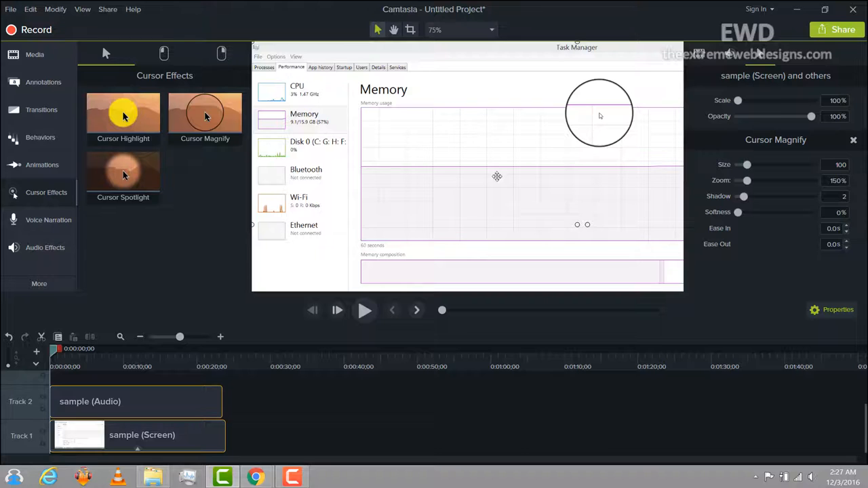
Step: Play the preview to watch the magnifying circle follow the cursor, pausing around 23 seconds
click(365, 310)
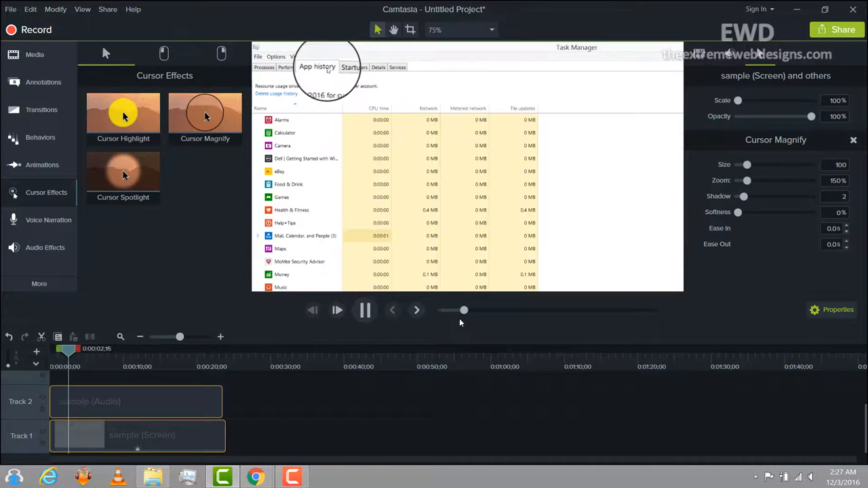
click(345, 66)
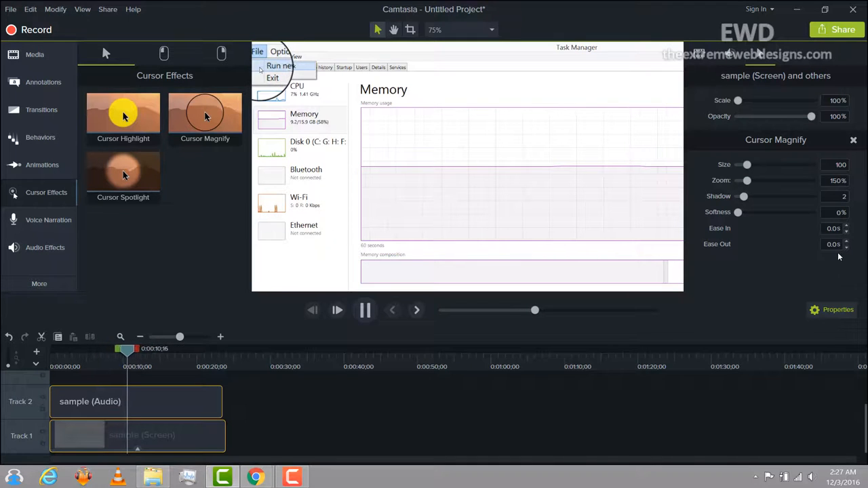
click(274, 52)
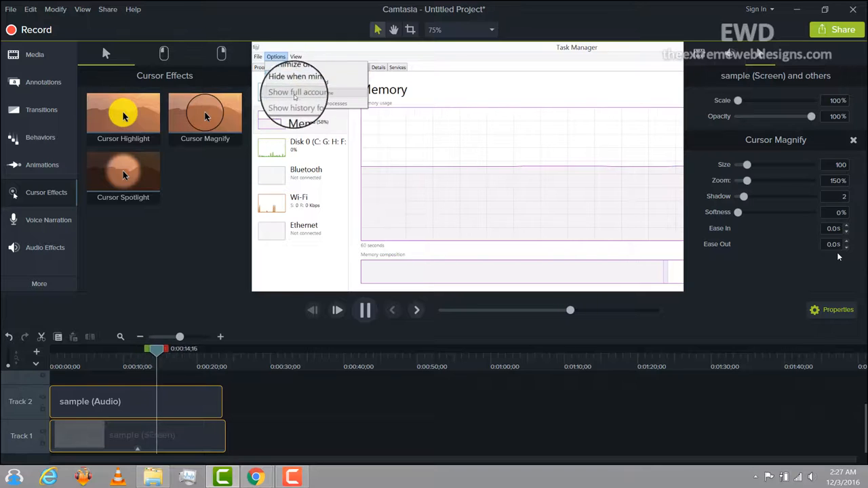
click(294, 51)
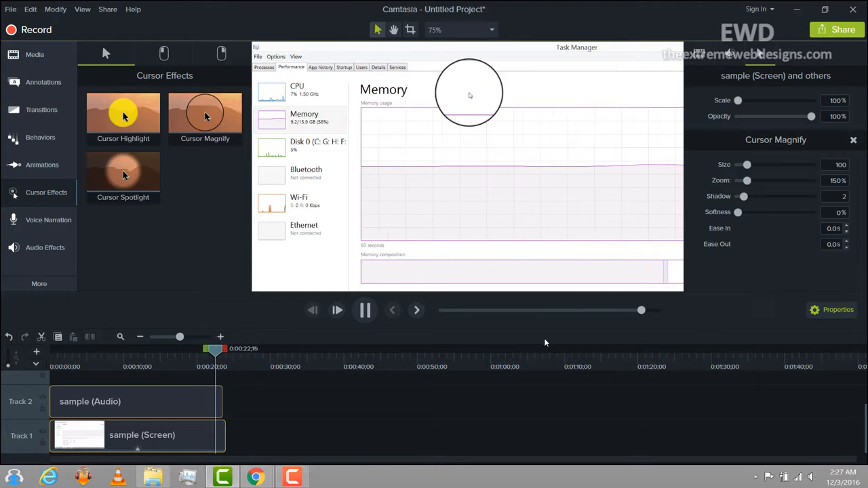
click(365, 310)
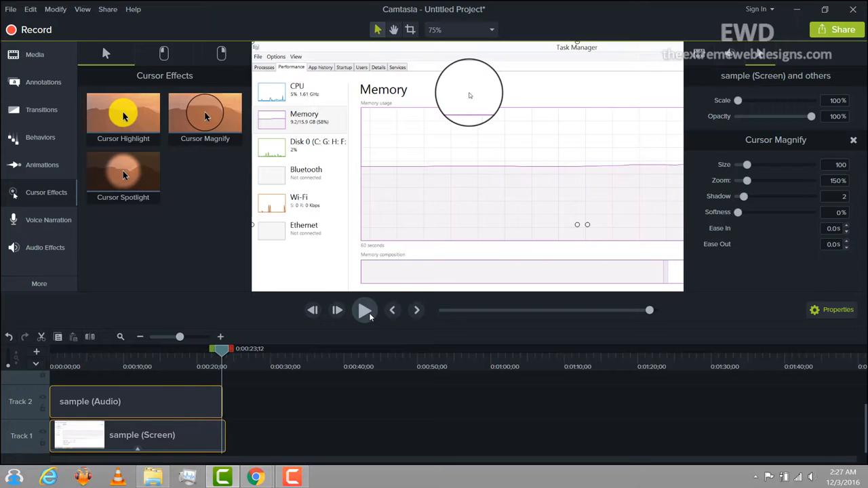